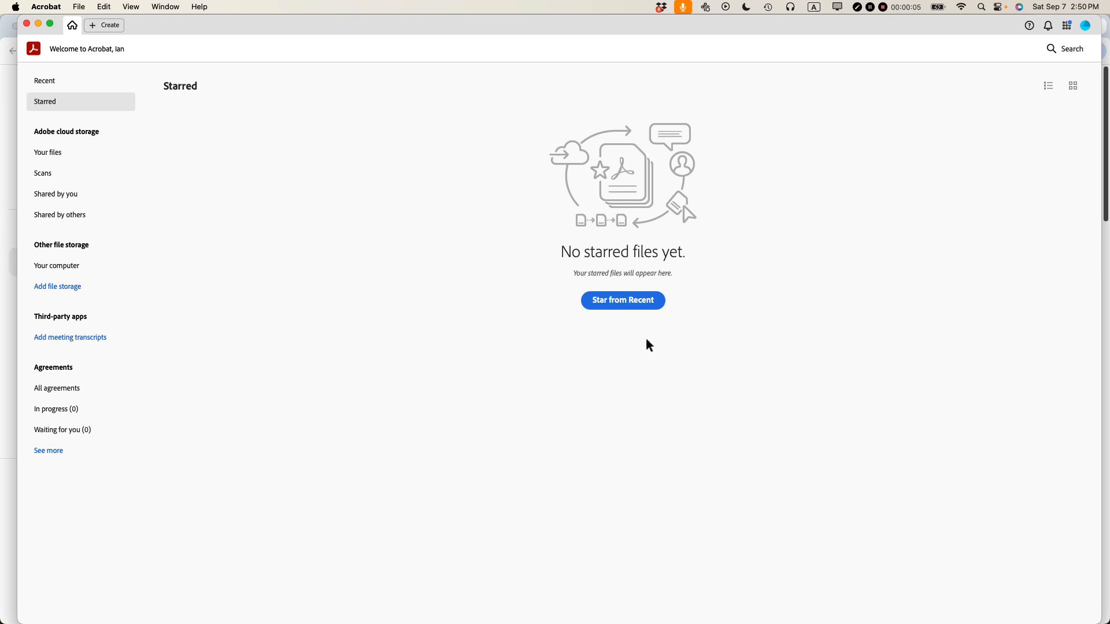
mouse_move(555, 326)
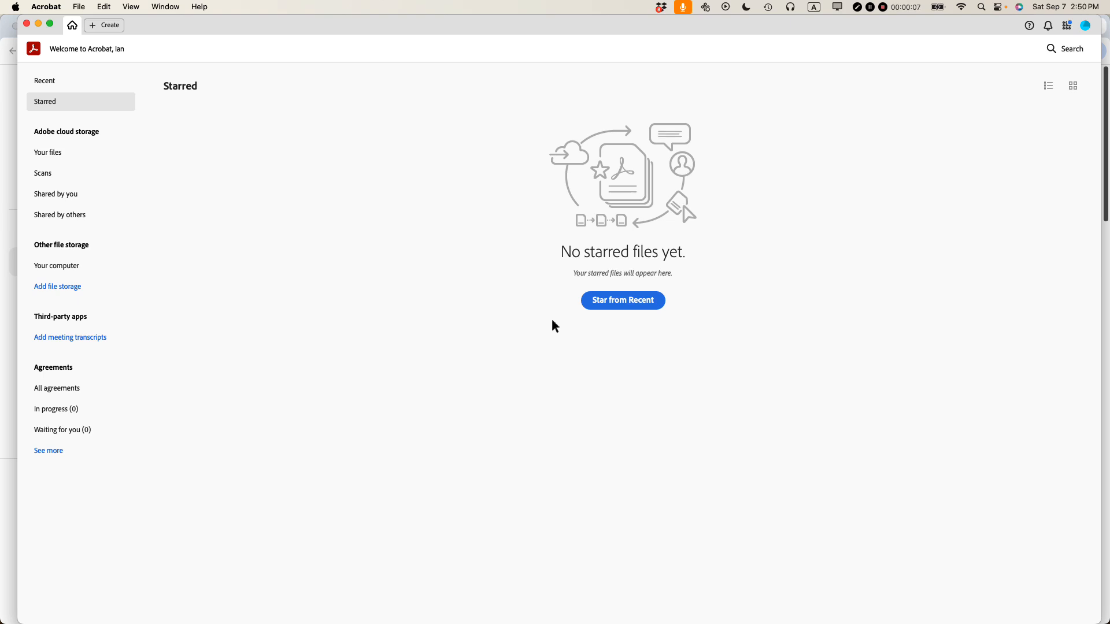
mouse_move(435, 196)
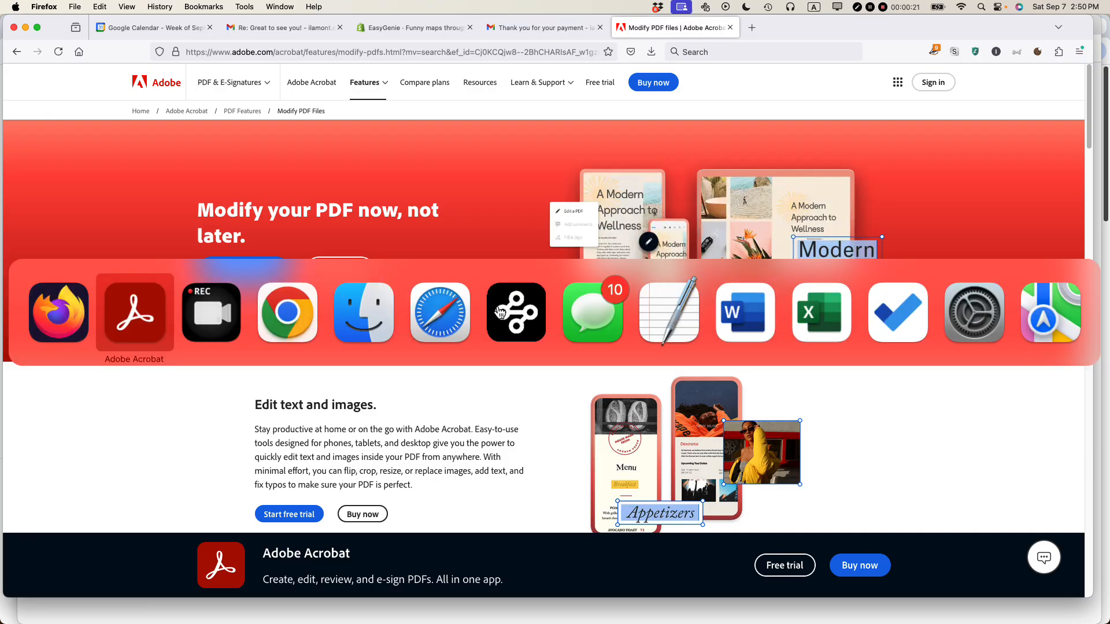
Open 'Waiver 2024 Sample copy.pdf' from Finder with Adobe Acrobat.
click(133, 312)
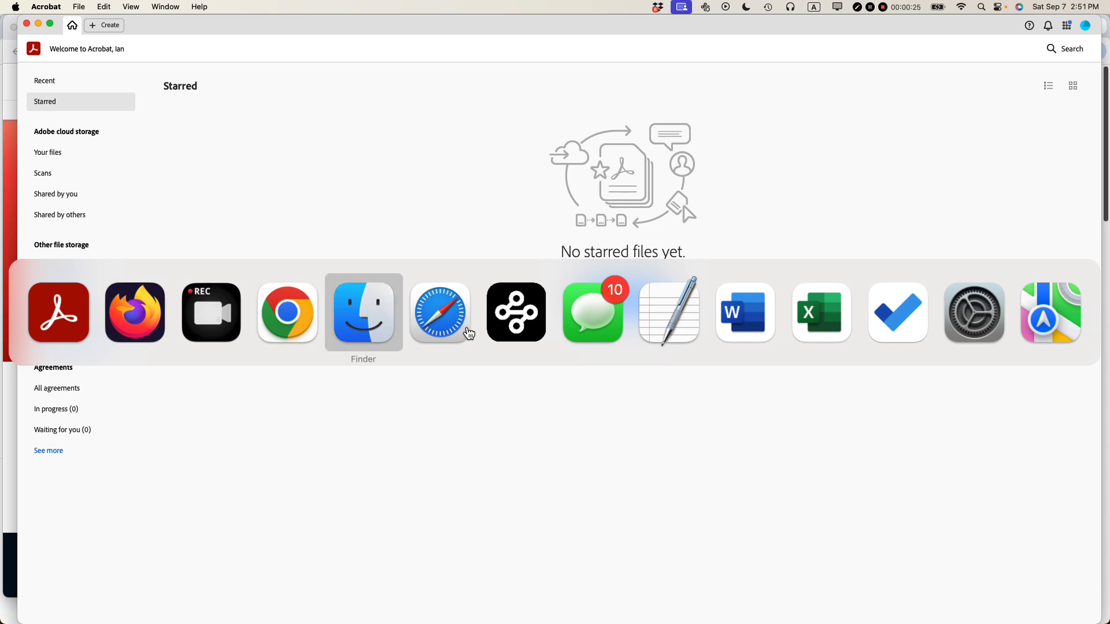
click(363, 312)
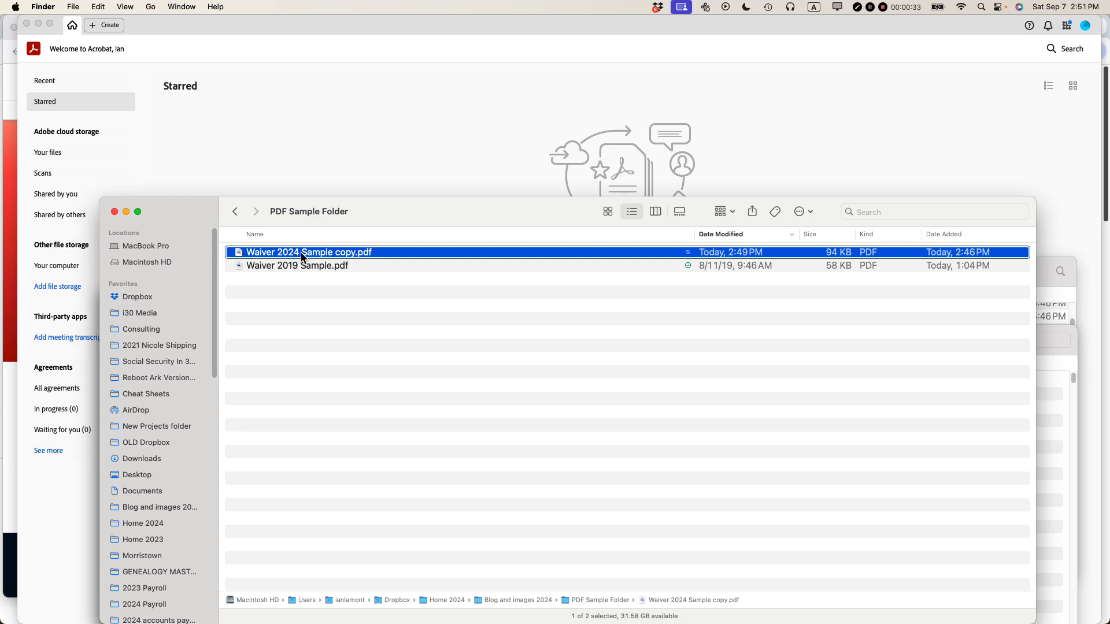
right_click(304, 252)
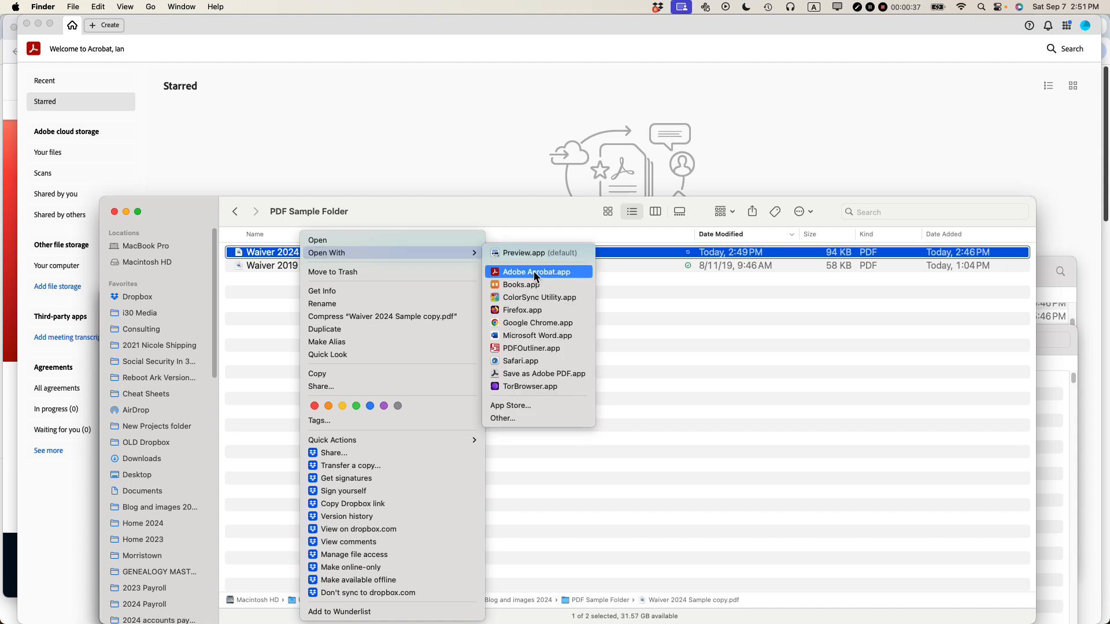
click(534, 271)
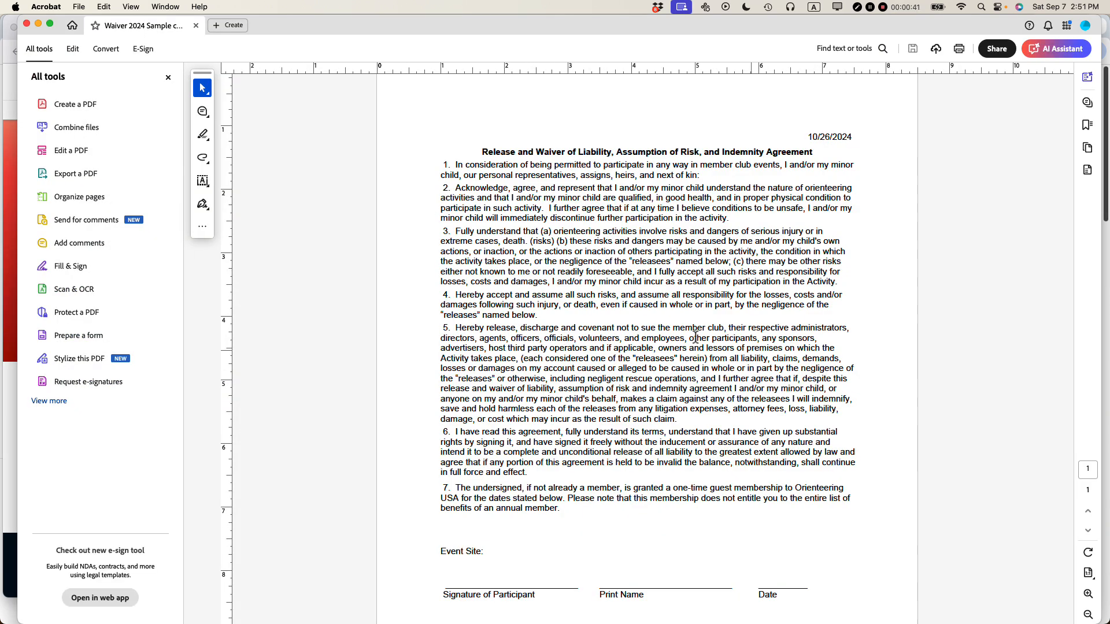
From the All tools list, turn on Edit a PDF mode for the waiver.
drag(545, 252, 623, 282)
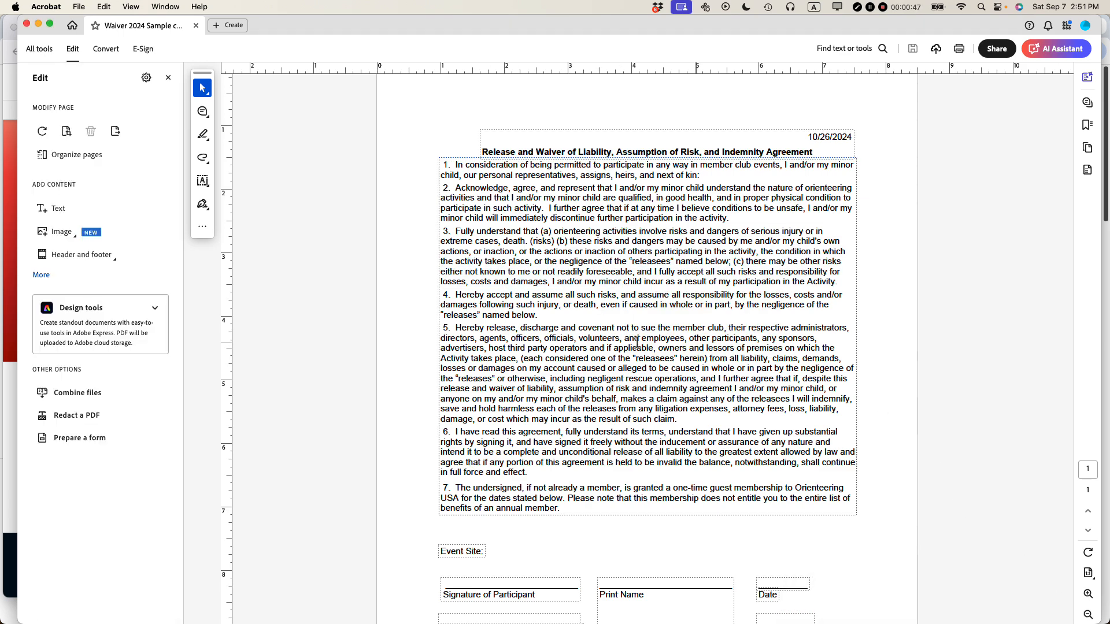
mouse_move(284, 189)
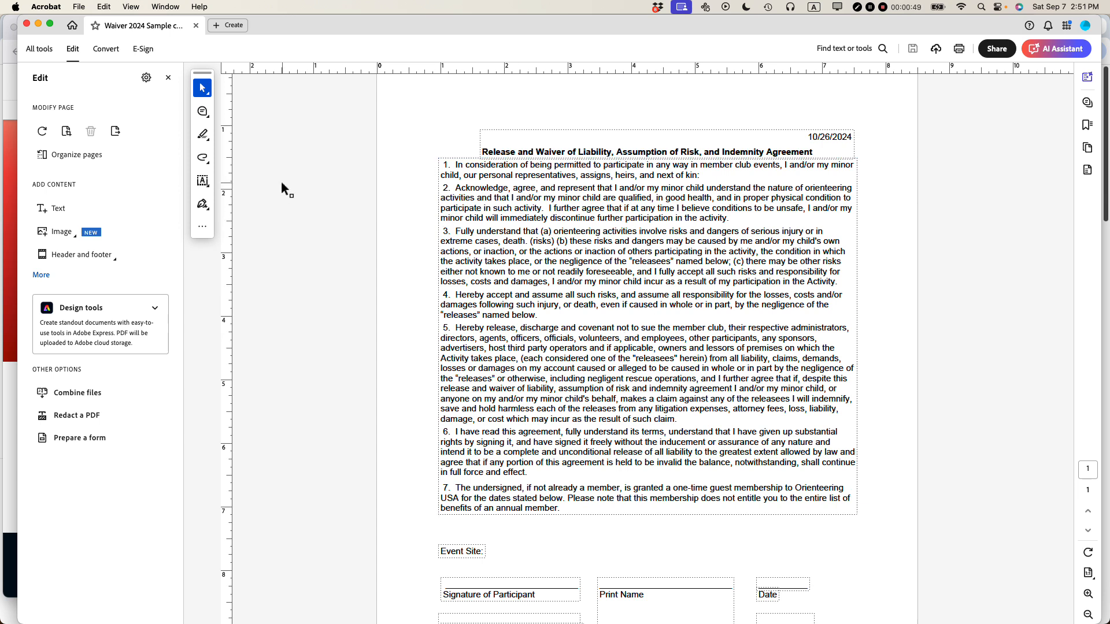
click(39, 49)
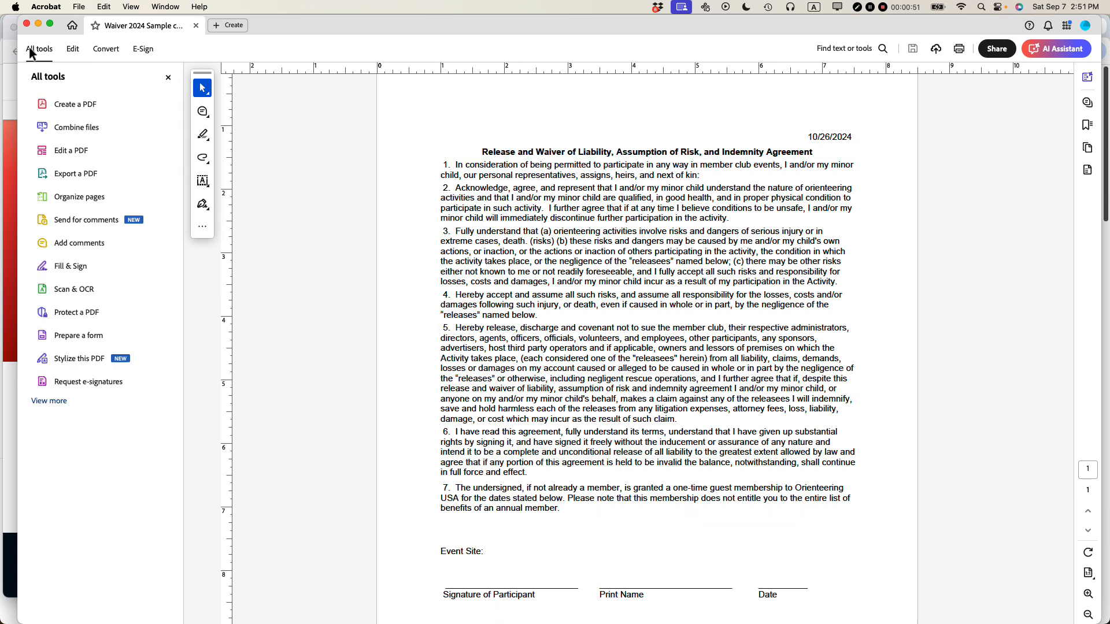
mouse_move(70, 150)
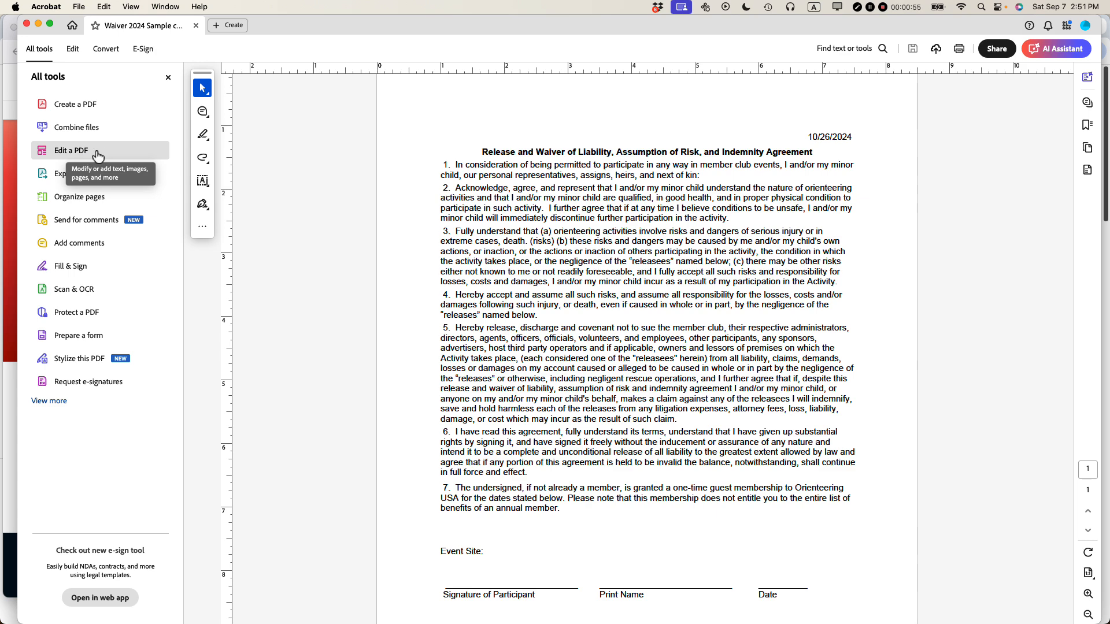
mouse_move(467, 59)
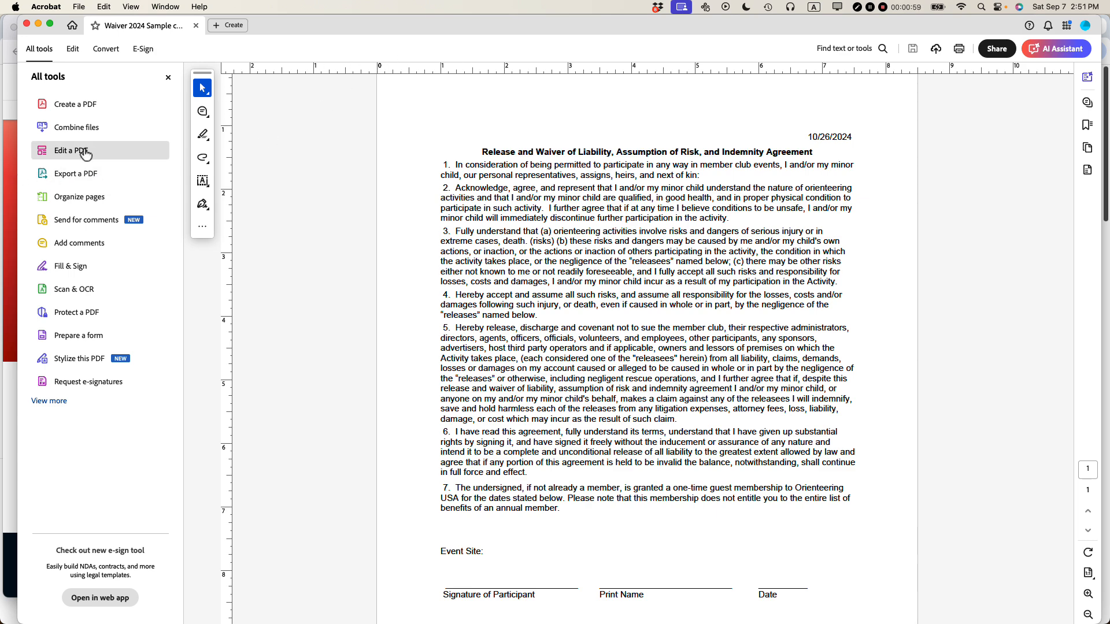
click(69, 151)
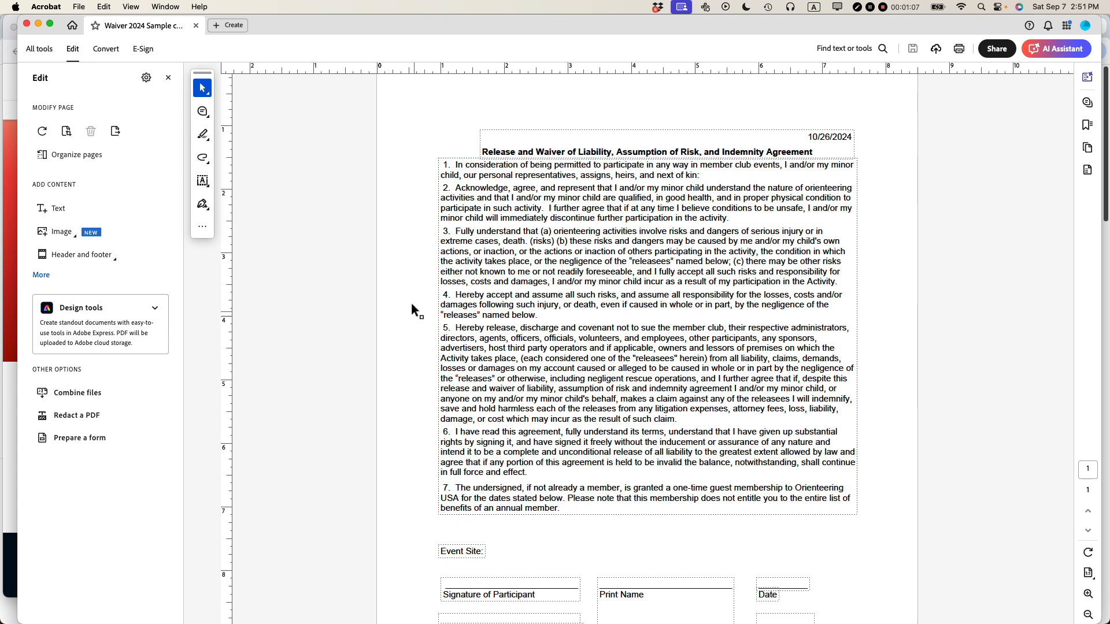
Widen the 'One form per person please' box to the body text's right edge.
scroll(down, 3)
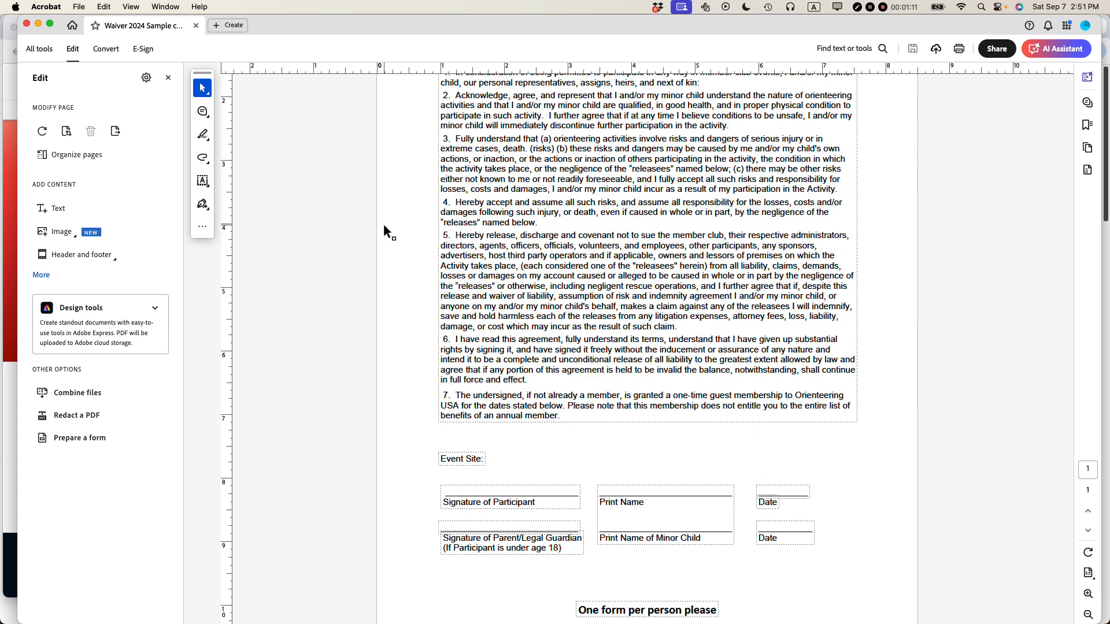
scroll(down, 3)
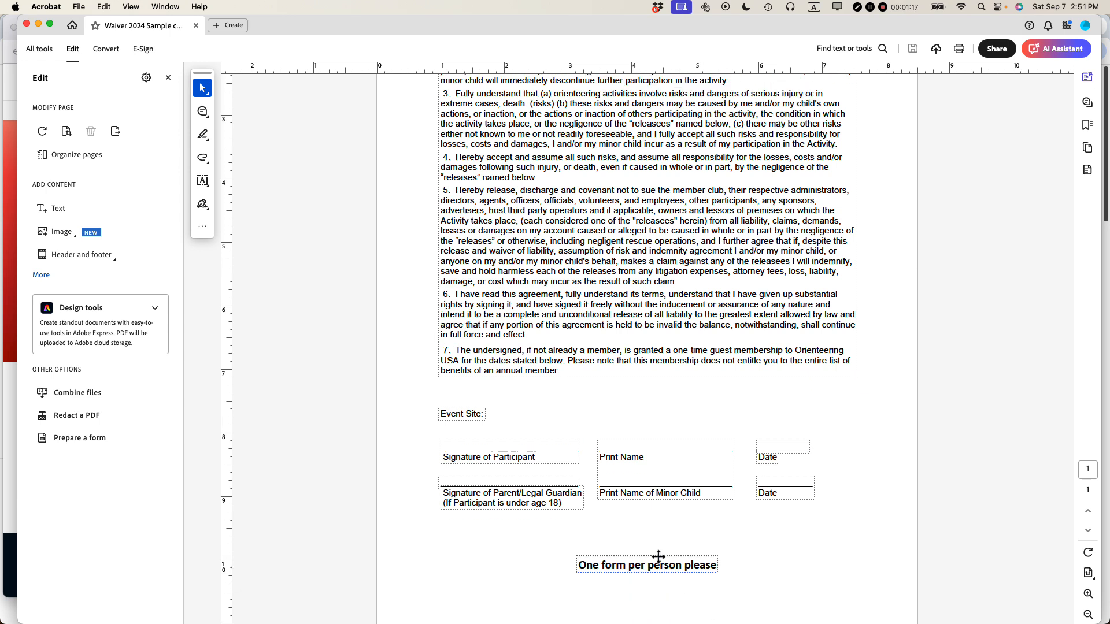
click(647, 565)
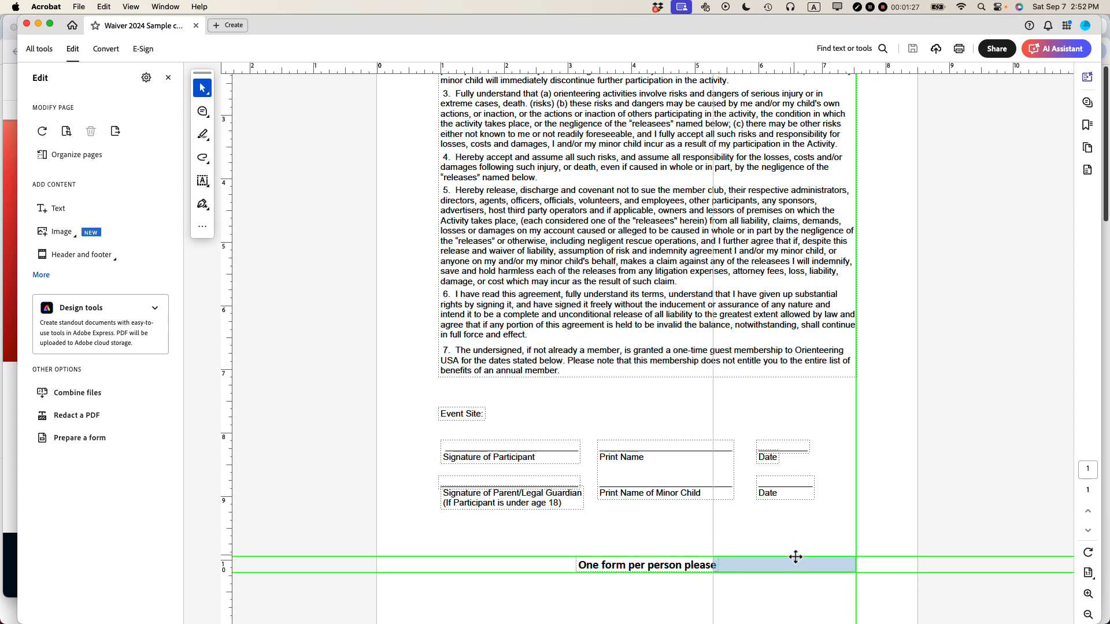
drag(645, 565, 784, 565)
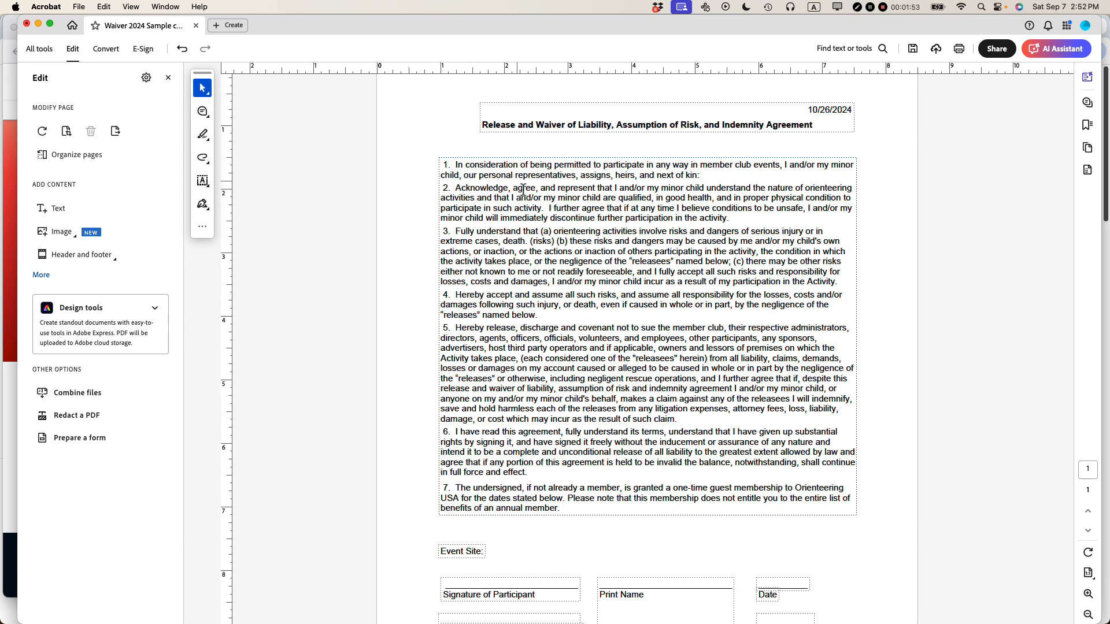
mouse_move(529, 205)
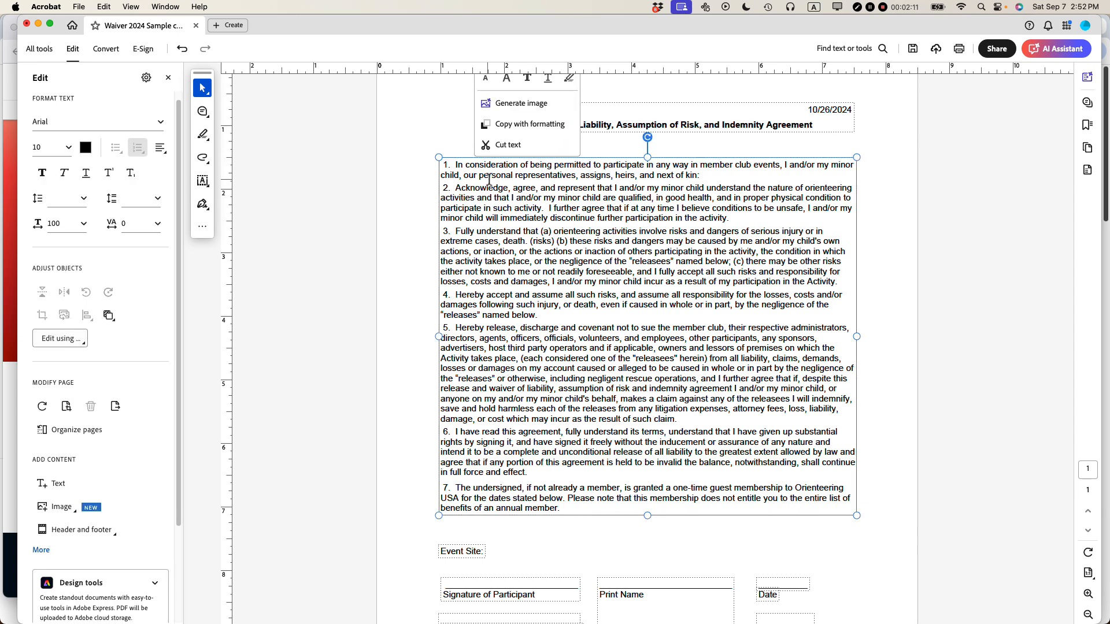
mouse_move(524, 124)
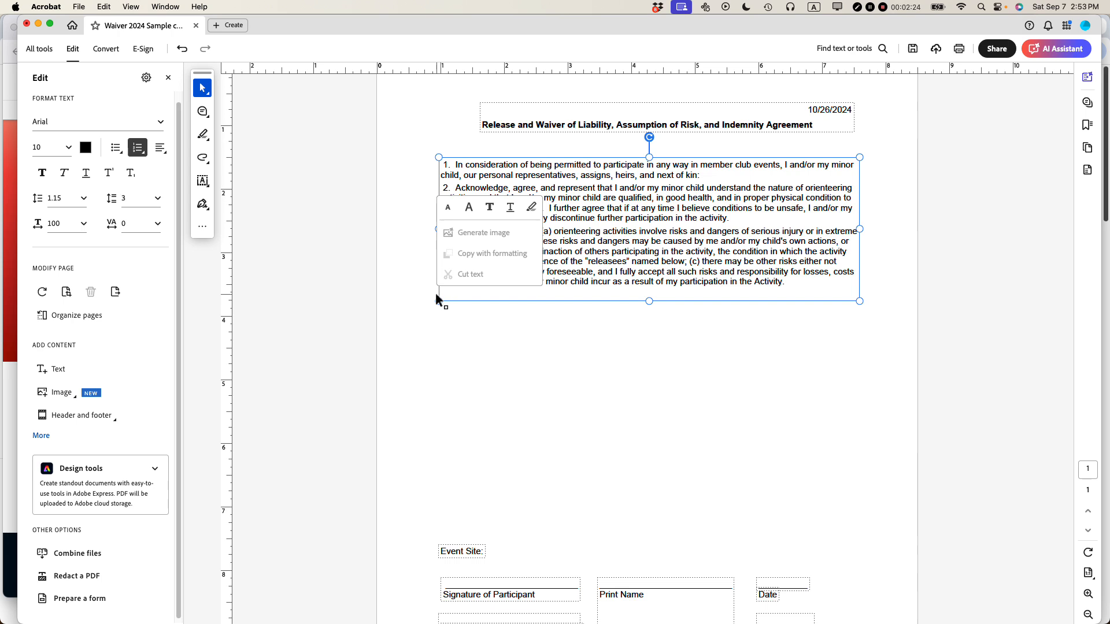
Deselect the body text box, now holding only paragraphs 1–3.
click(511, 360)
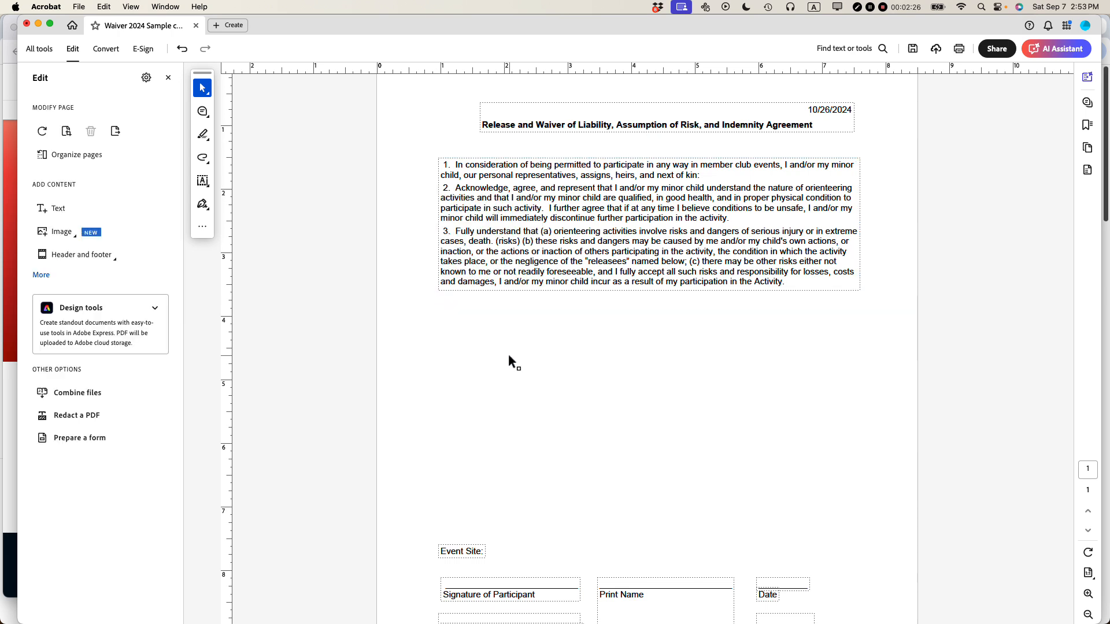
mouse_move(502, 341)
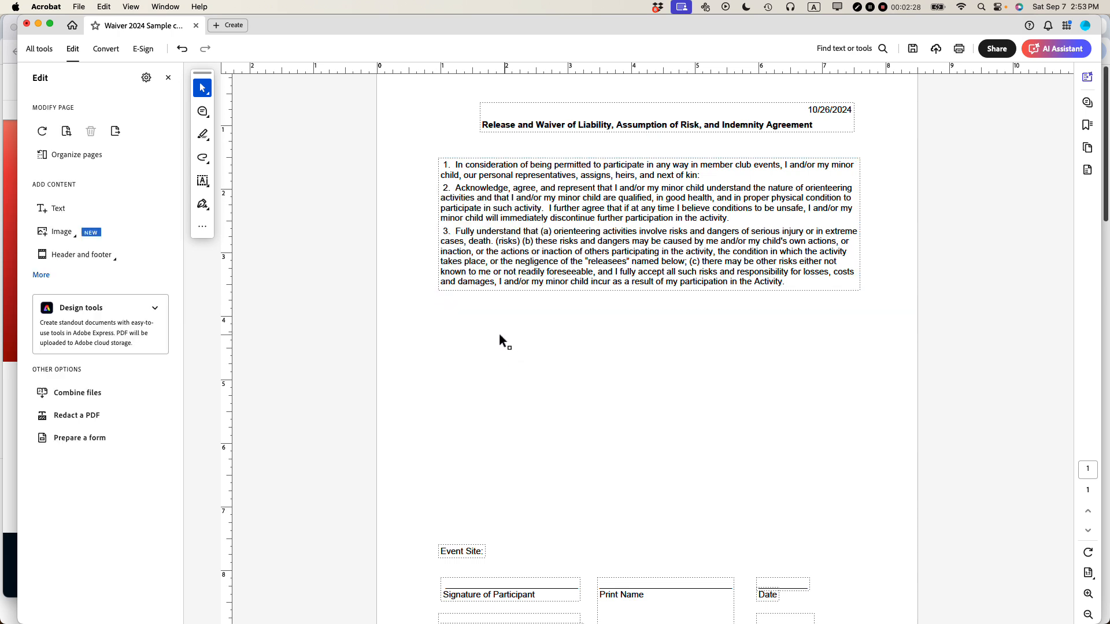
Draw a new text box below paragraph 3 to receive paragraphs 4–7.
right_click(501, 340)
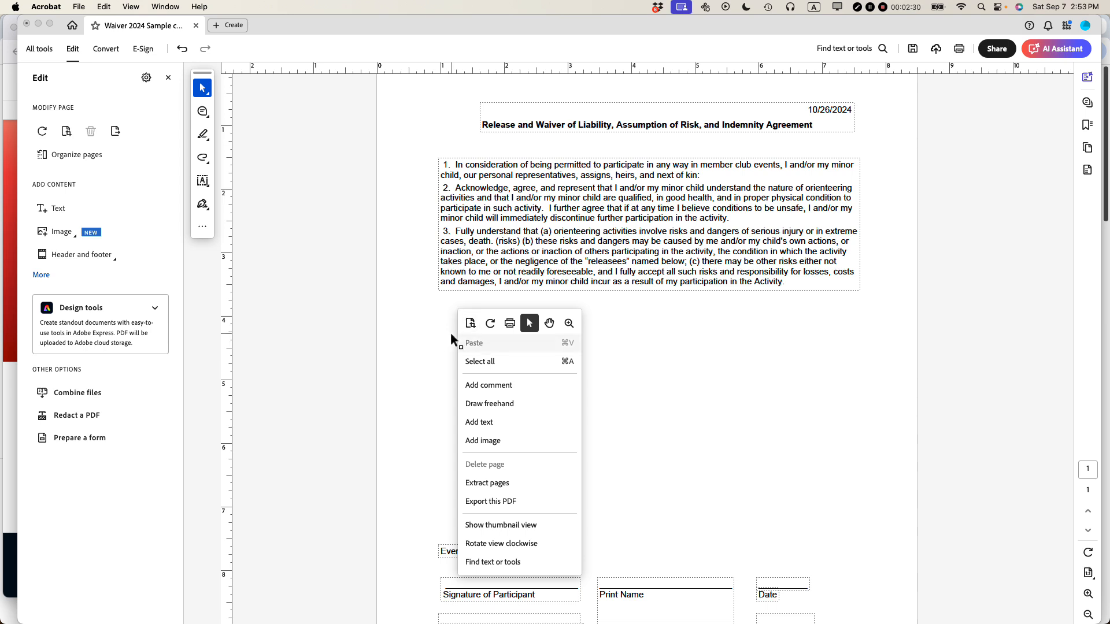
click(283, 287)
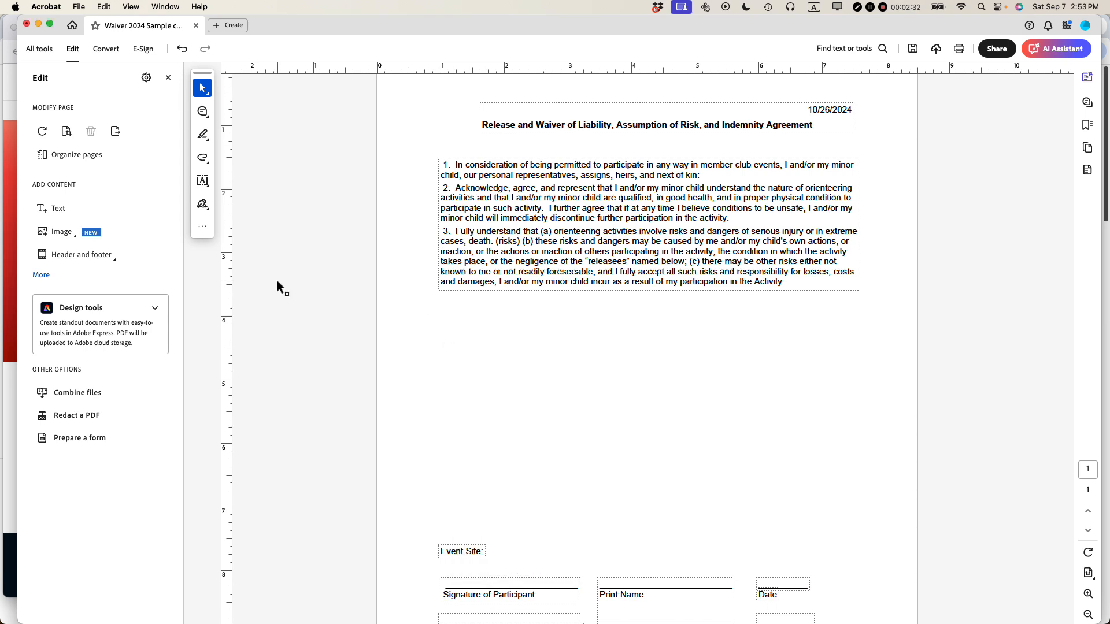
mouse_move(78, 209)
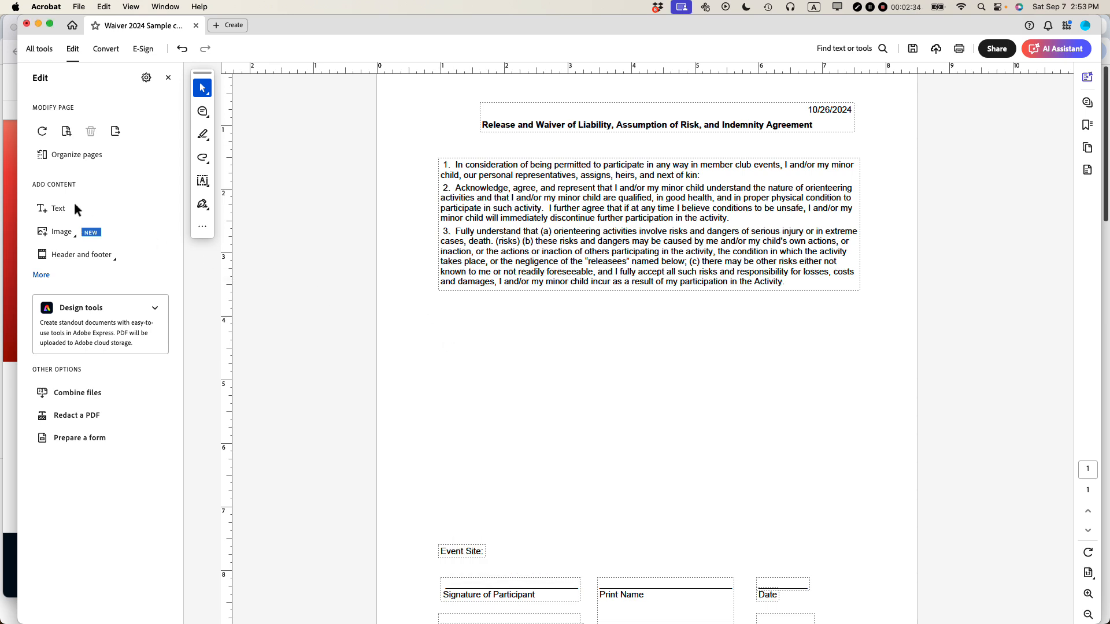
click(58, 208)
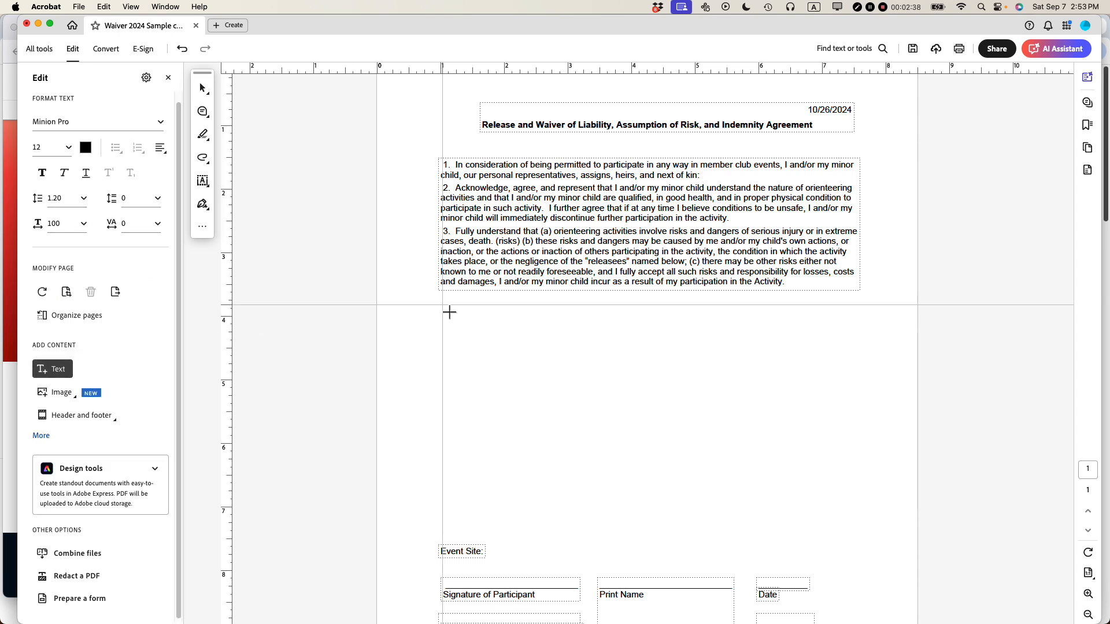
drag(449, 312, 886, 542)
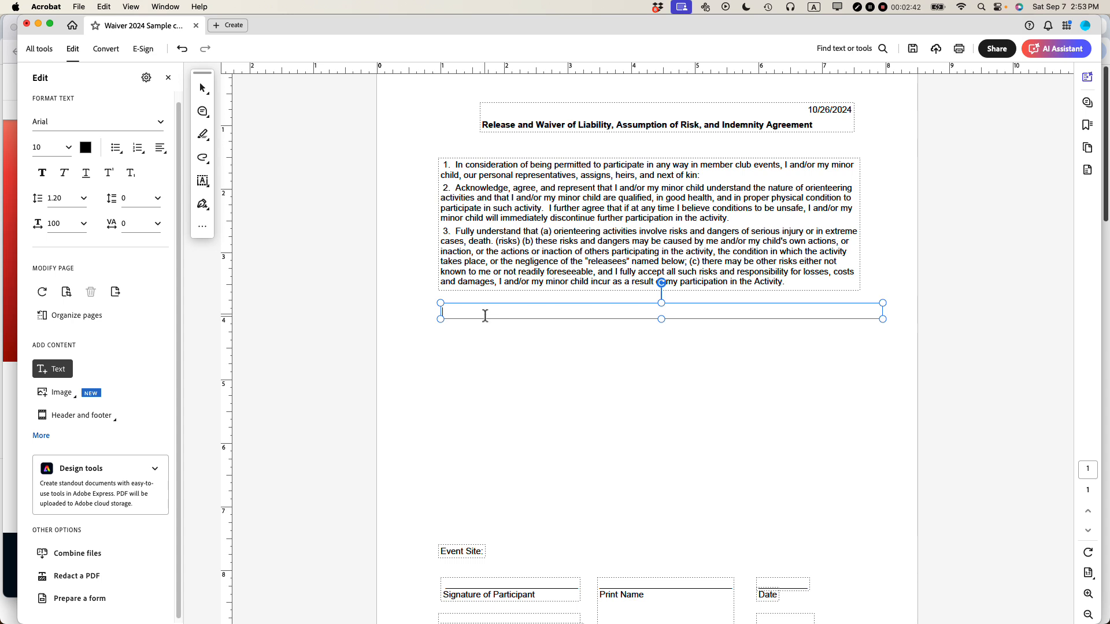
right_click(485, 315)
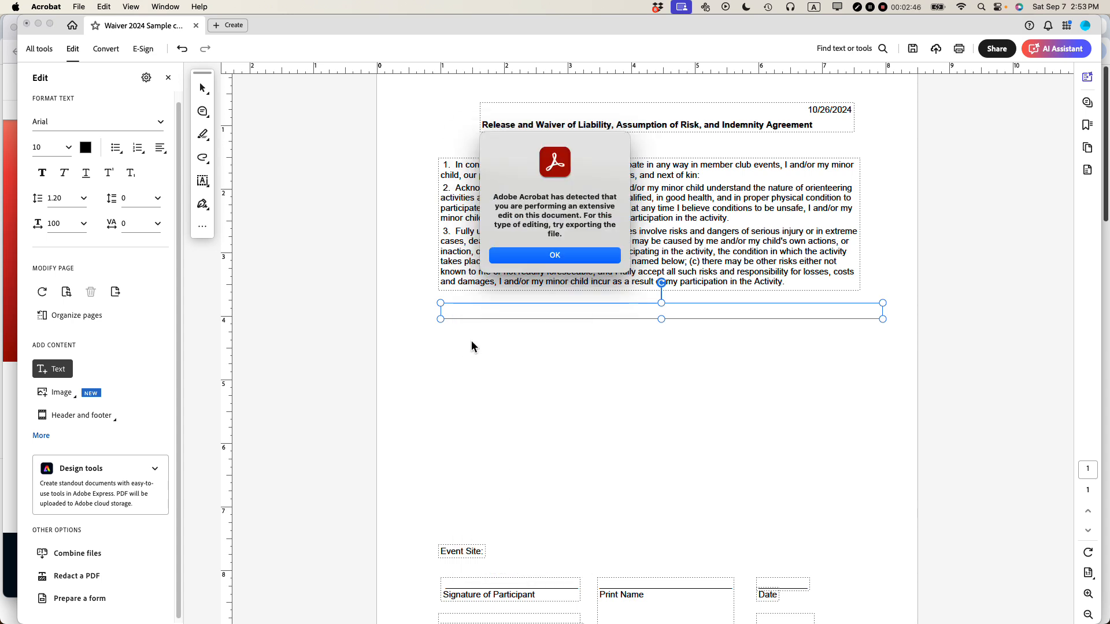
mouse_move(498, 312)
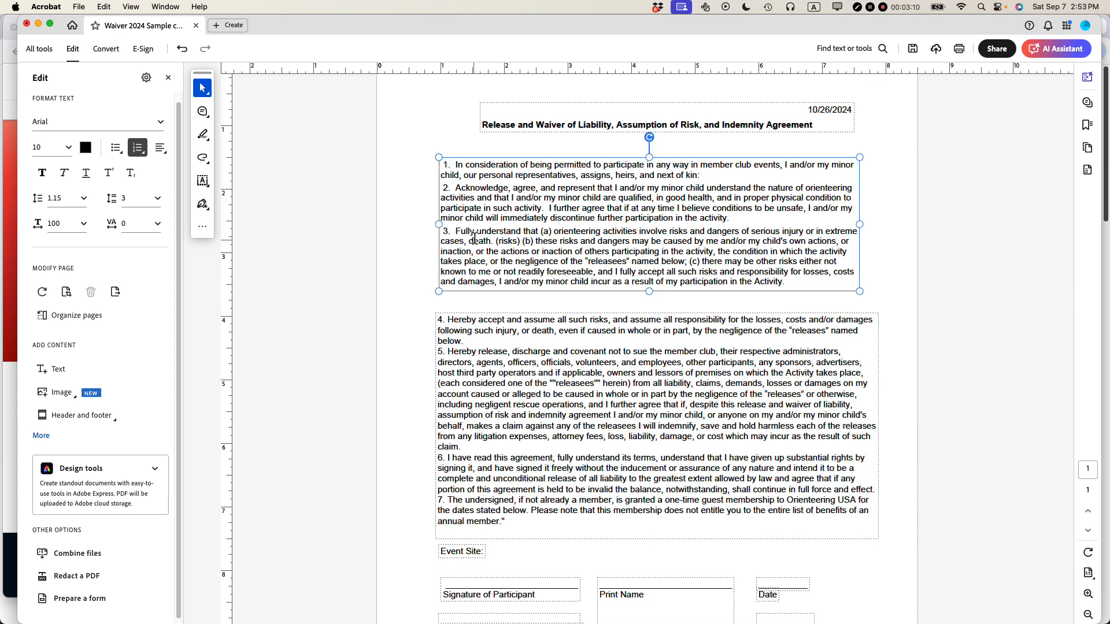
Deselect the text box and exit edit mode back to All tools.
click(647, 223)
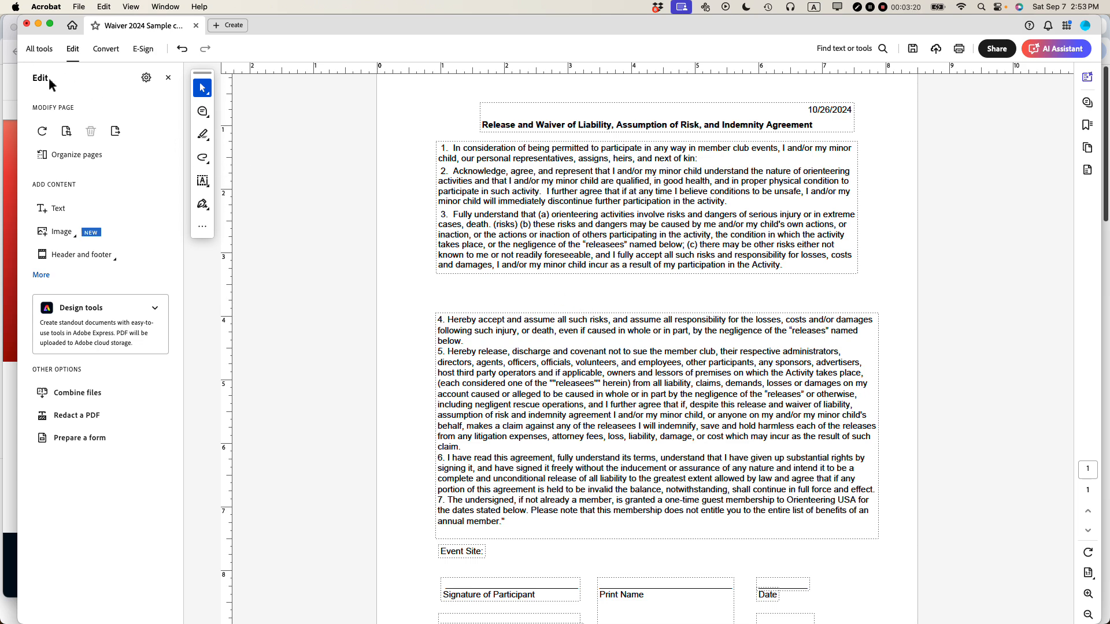
click(39, 48)
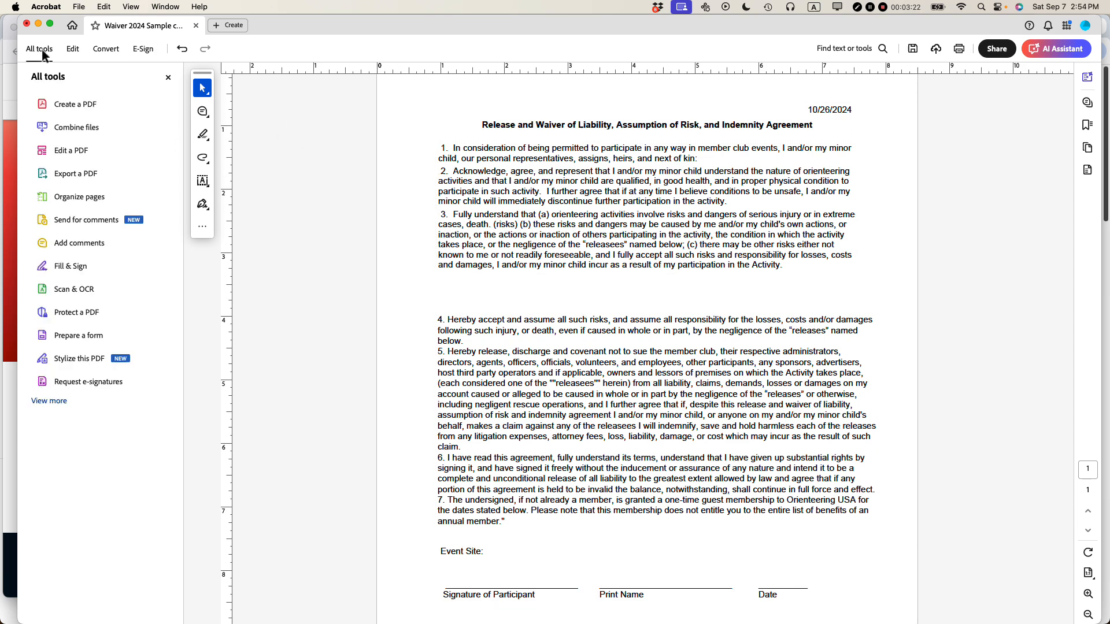
mouse_move(70, 155)
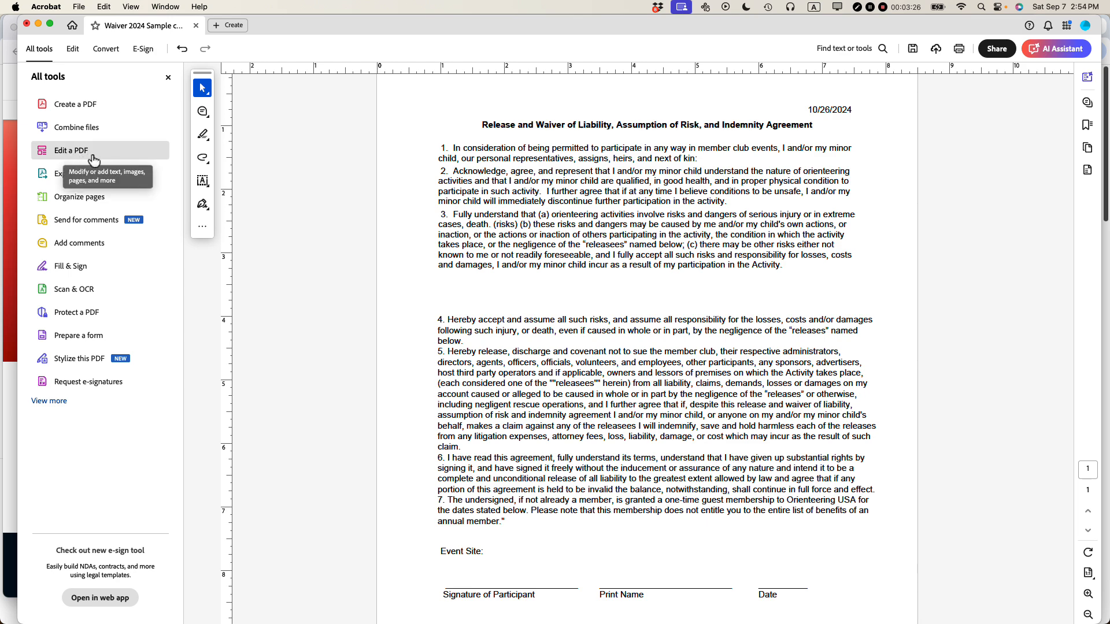
mouse_move(369, 79)
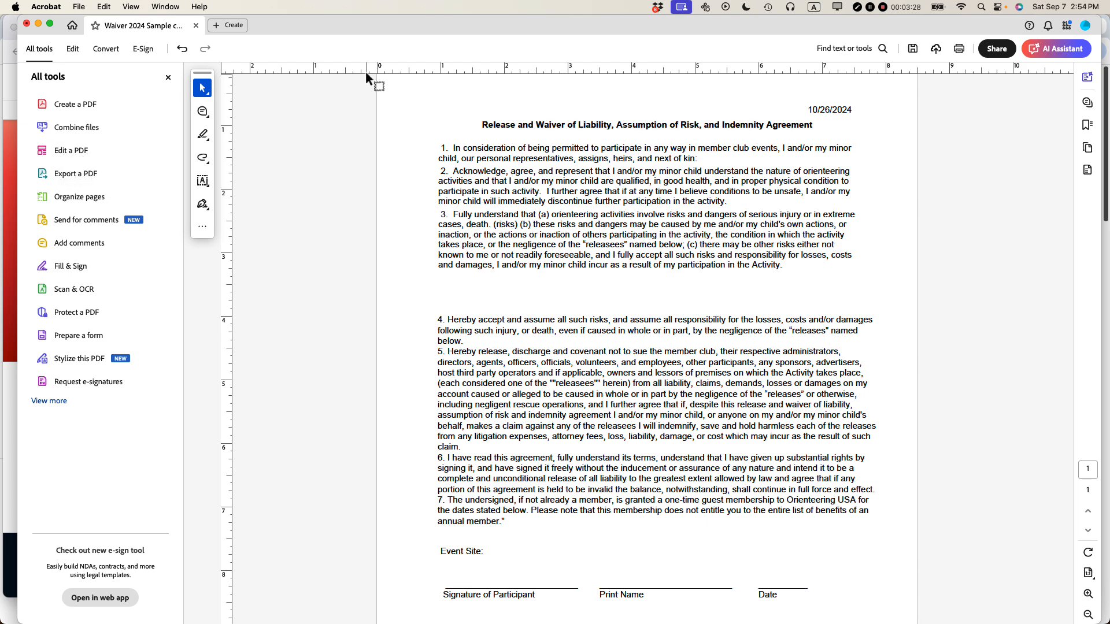
mouse_move(368, 259)
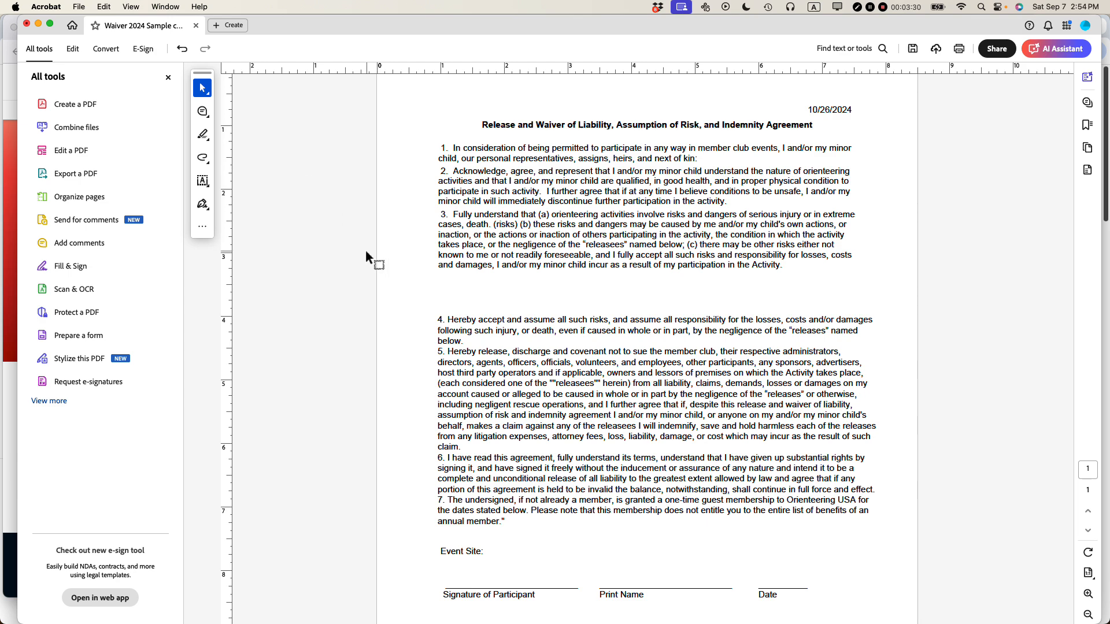
mouse_move(613, 275)
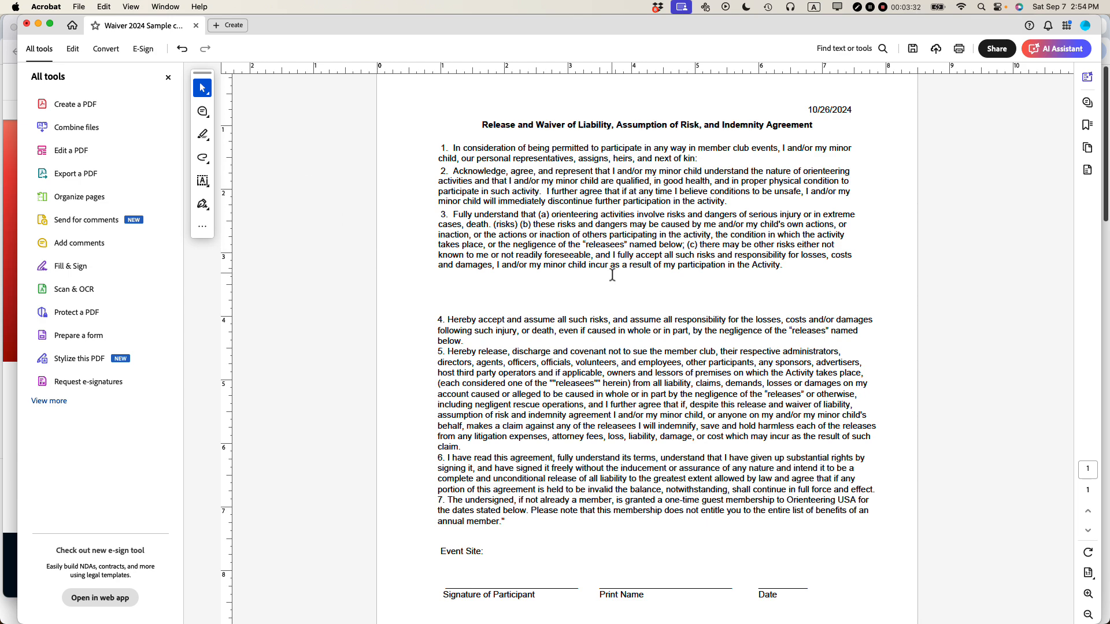